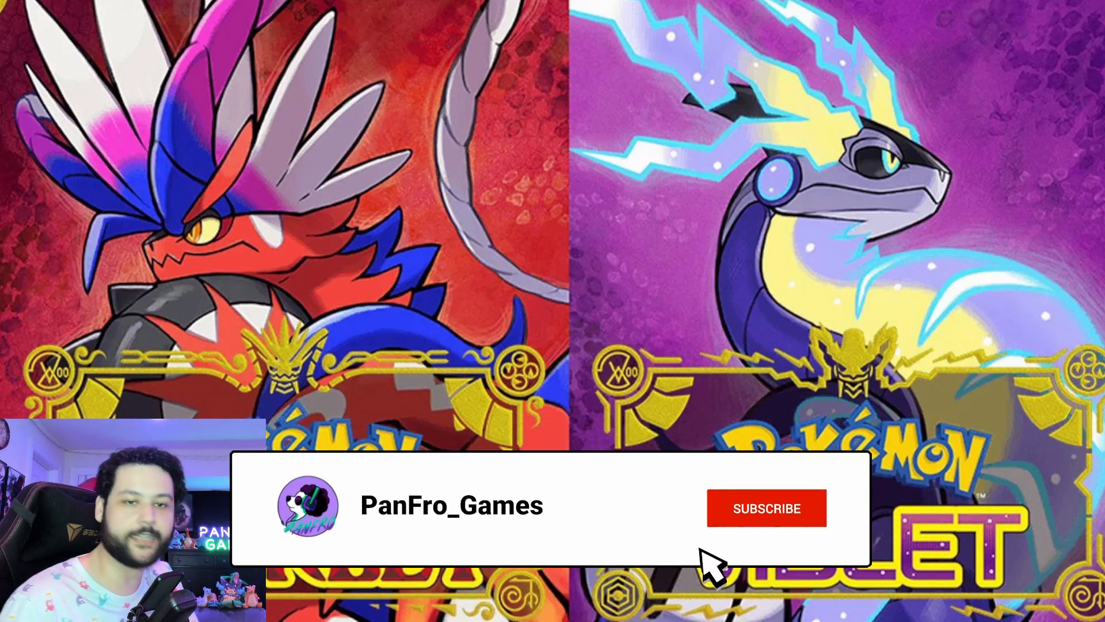
Open the Centro LEAKS 'Pokémon Scarlet and Violet Leaks Part 11' tweet thread
click(766, 509)
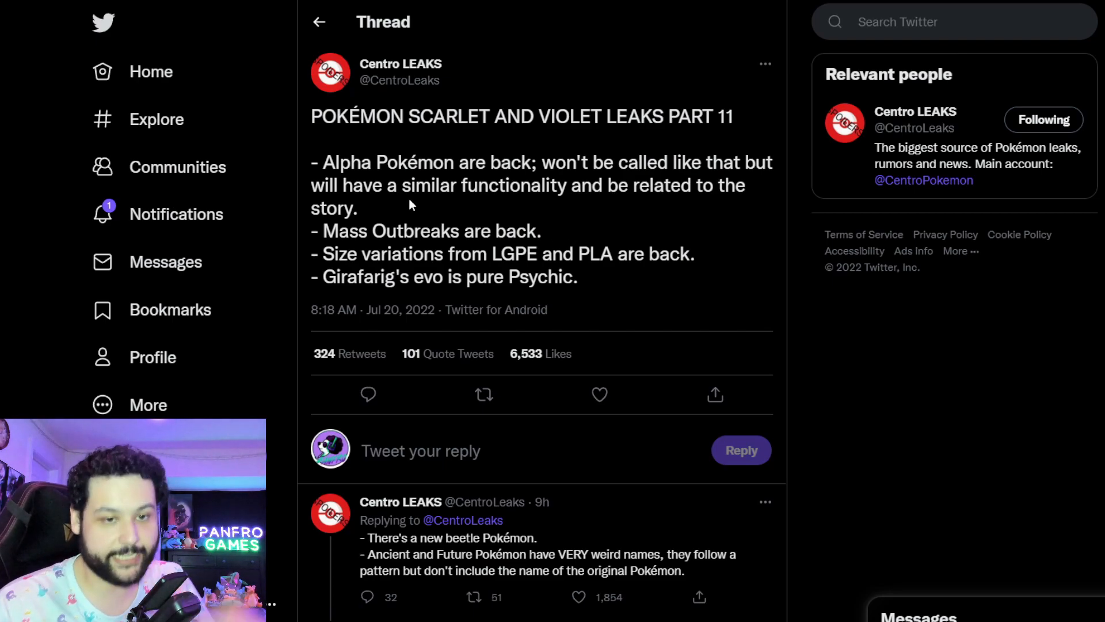
mouse_move(463, 211)
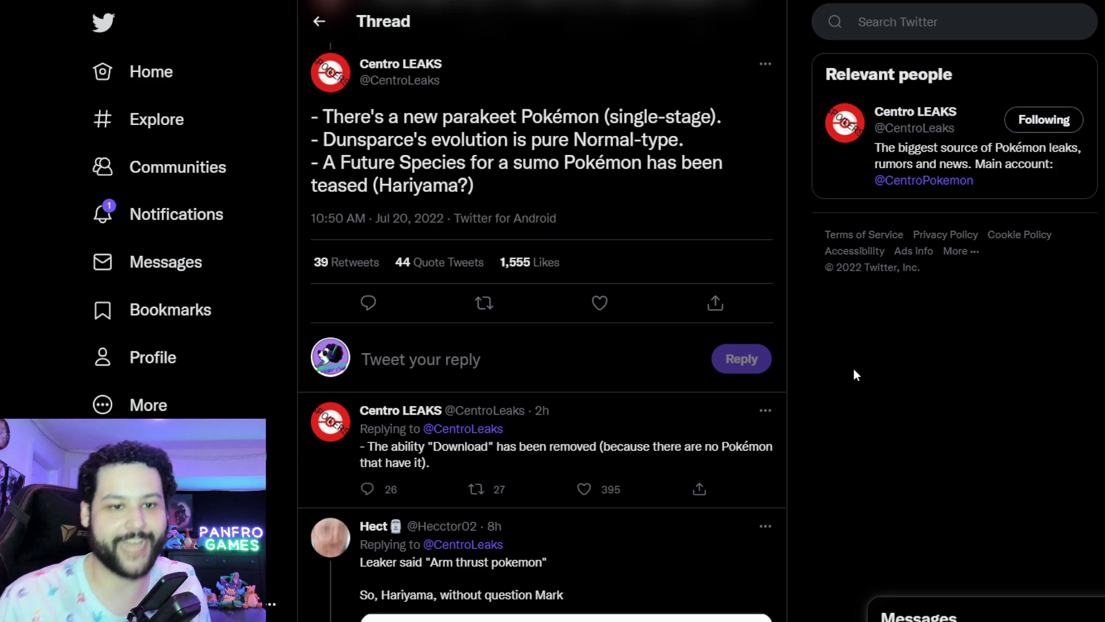
drag(323, 138, 620, 139)
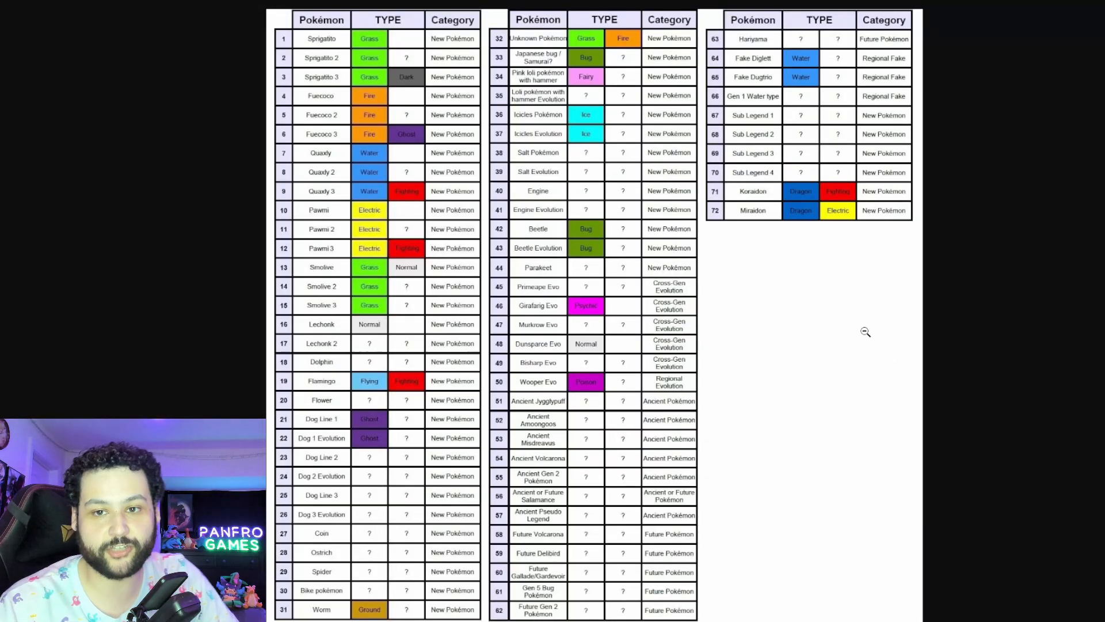
mouse_move(723, 224)
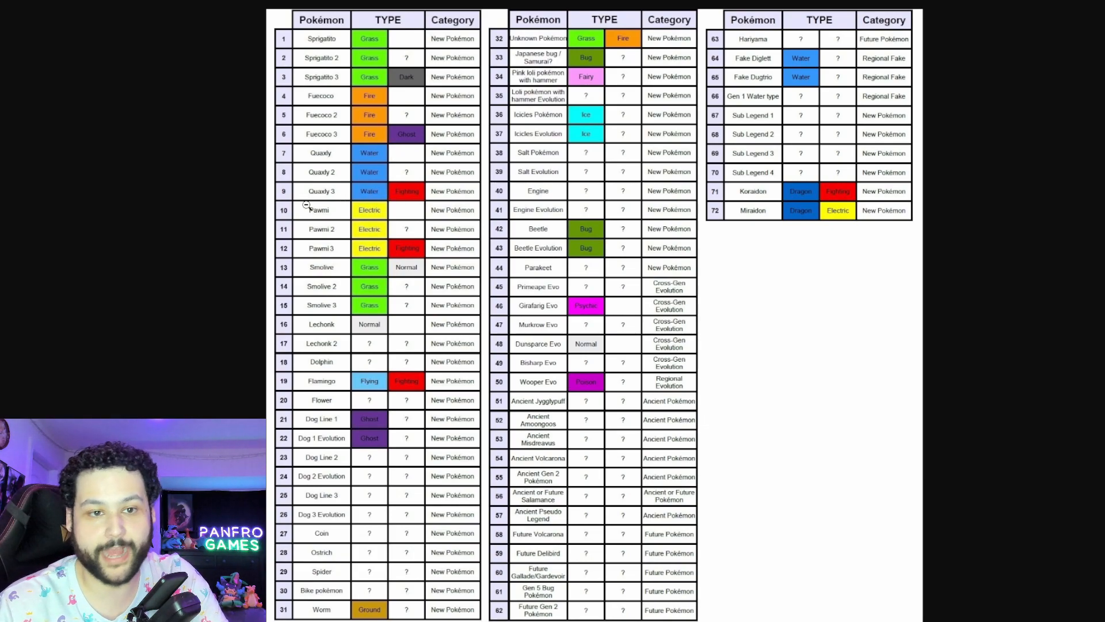
mouse_move(368, 191)
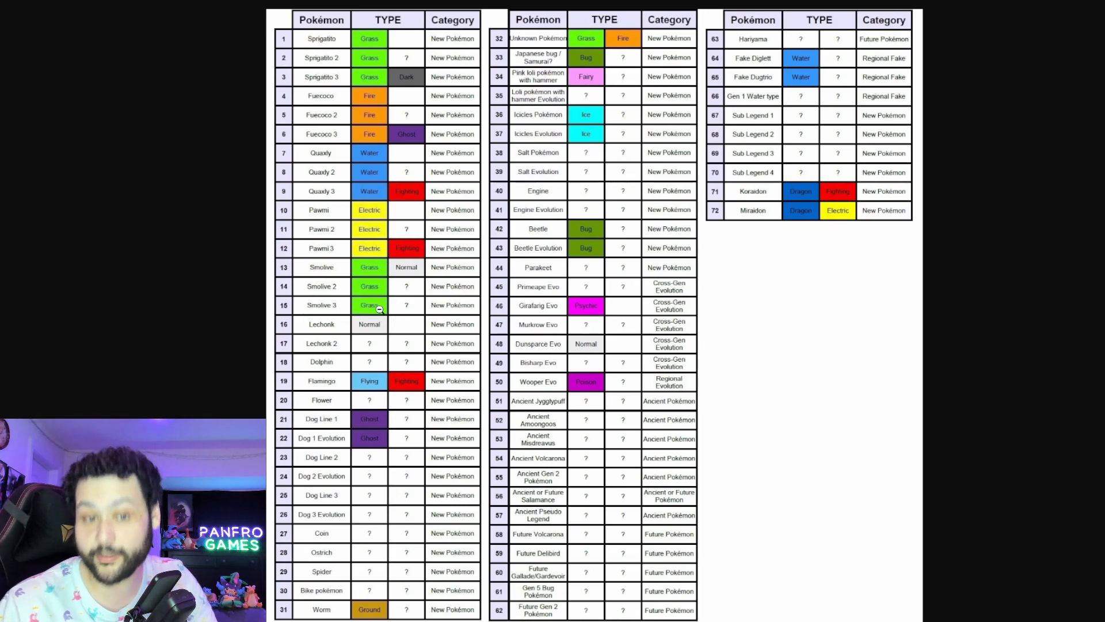
mouse_move(394, 268)
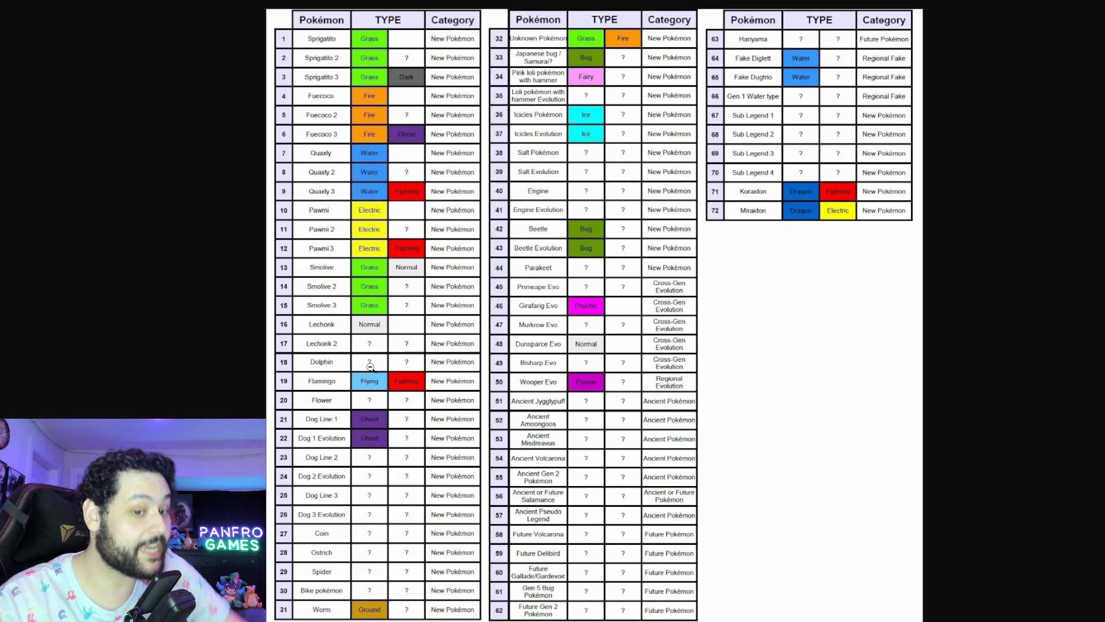
mouse_move(363, 379)
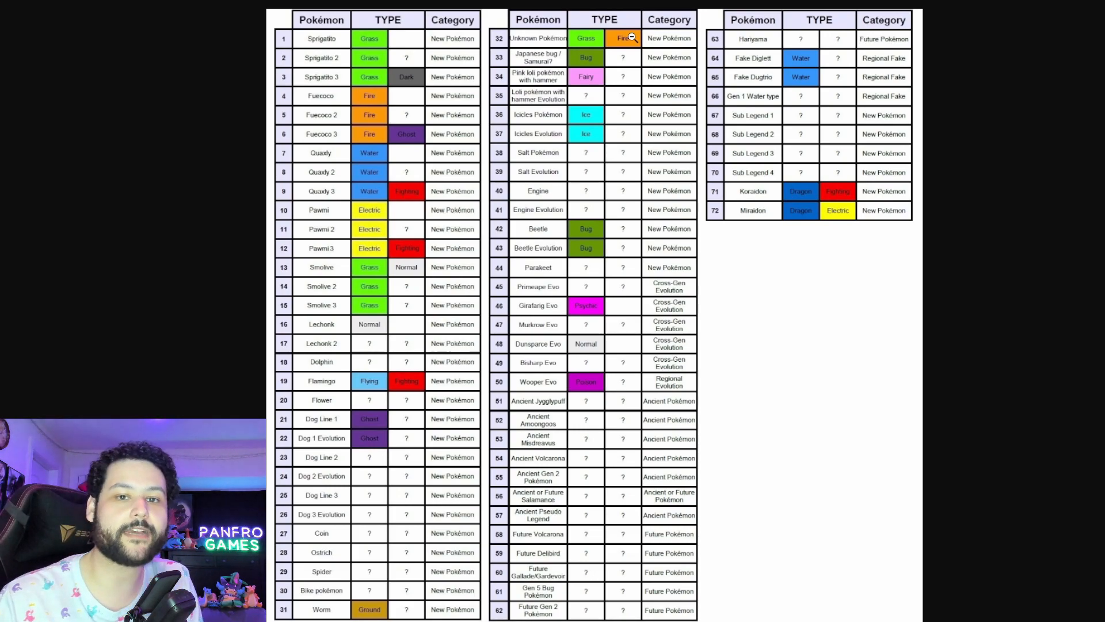
mouse_move(572, 96)
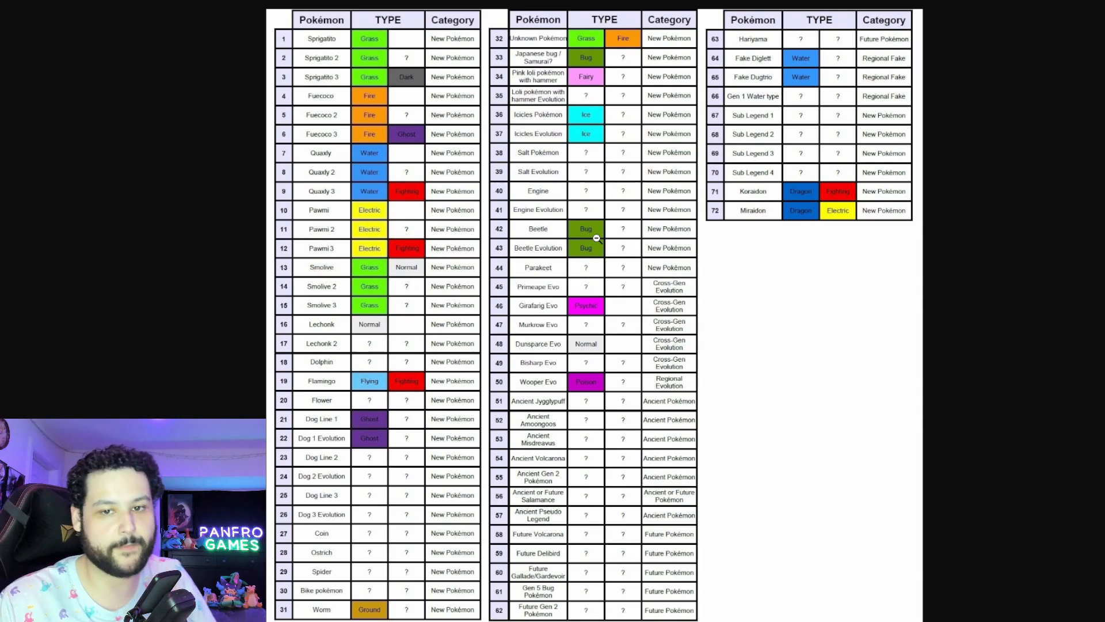
mouse_move(554, 268)
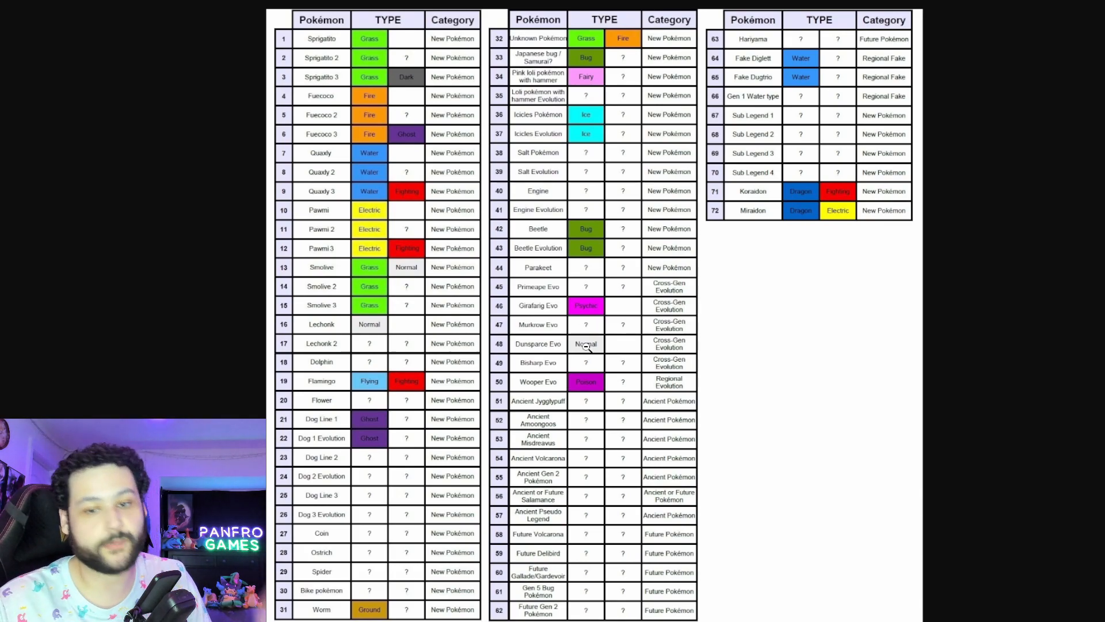
mouse_move(581, 370)
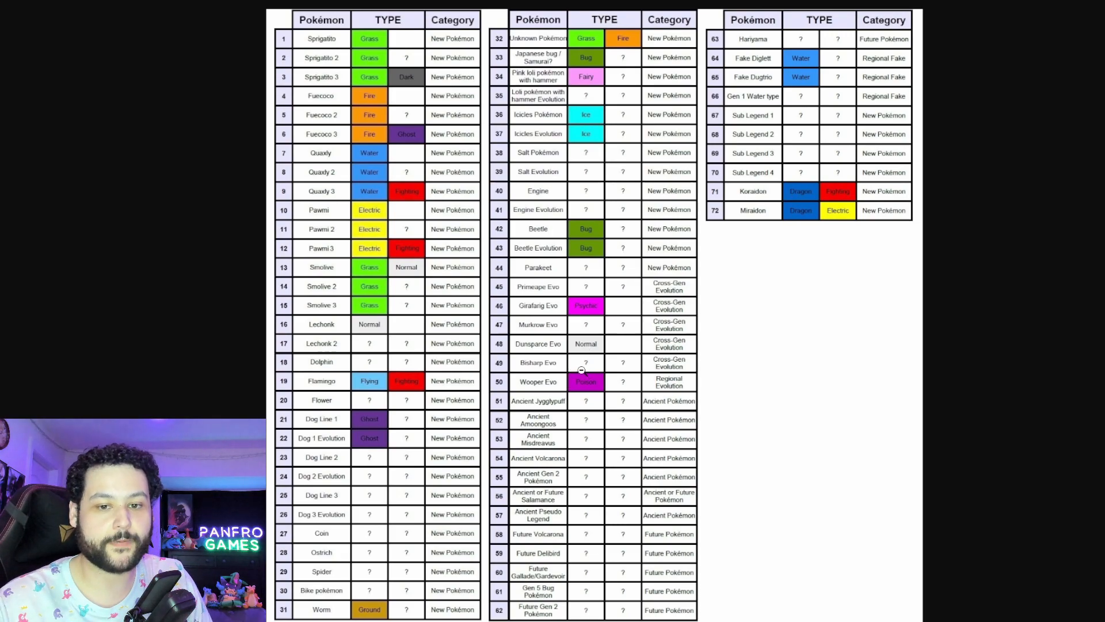
mouse_move(602, 360)
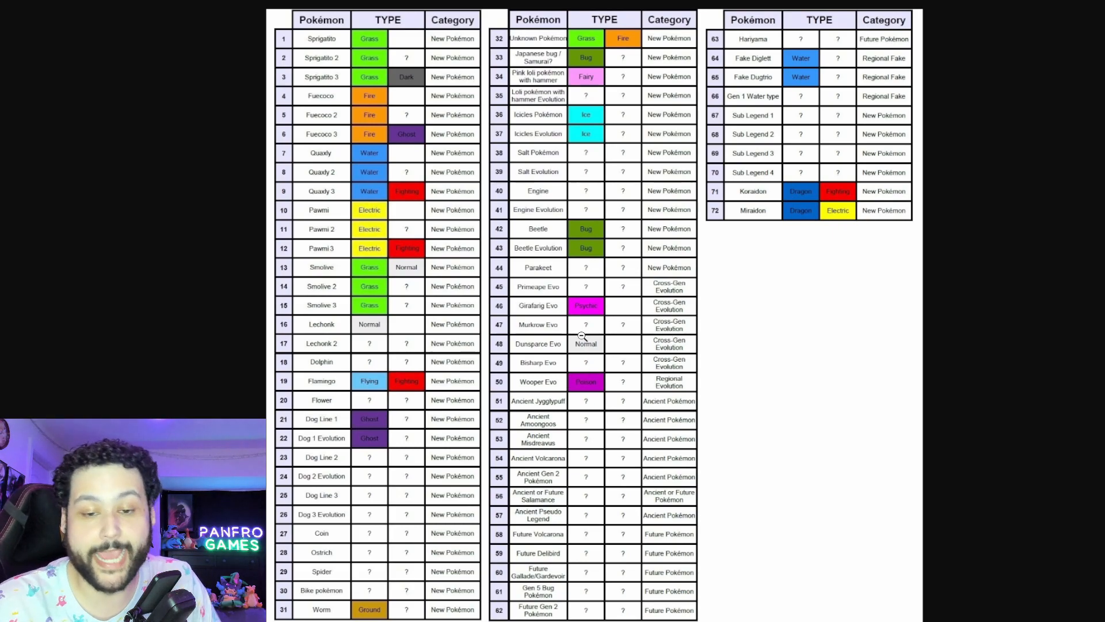
mouse_move(609, 473)
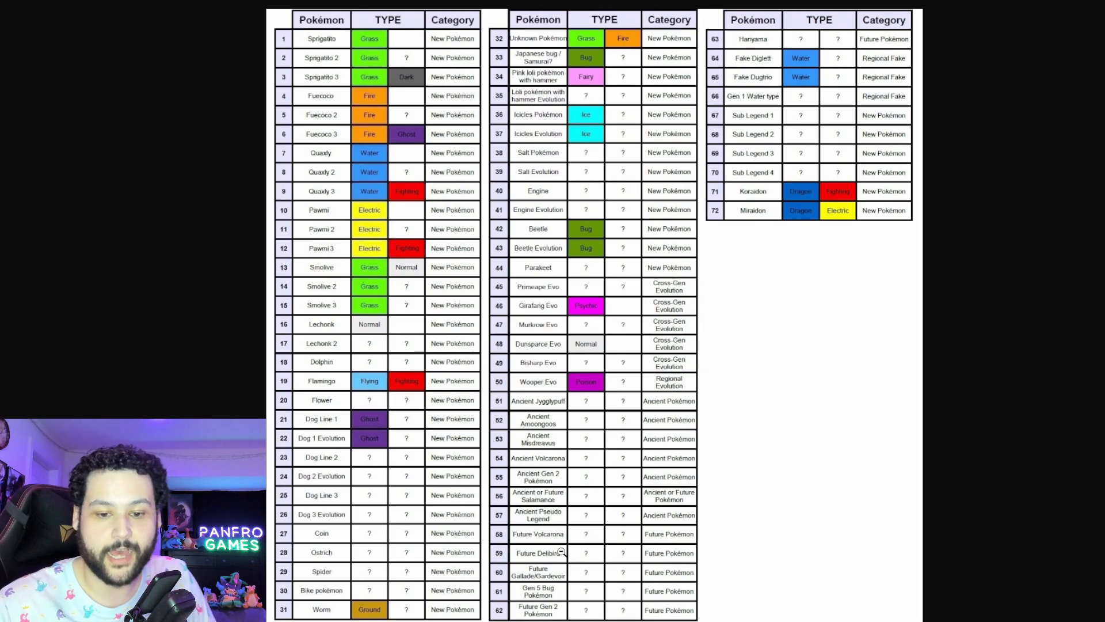
mouse_move(744, 416)
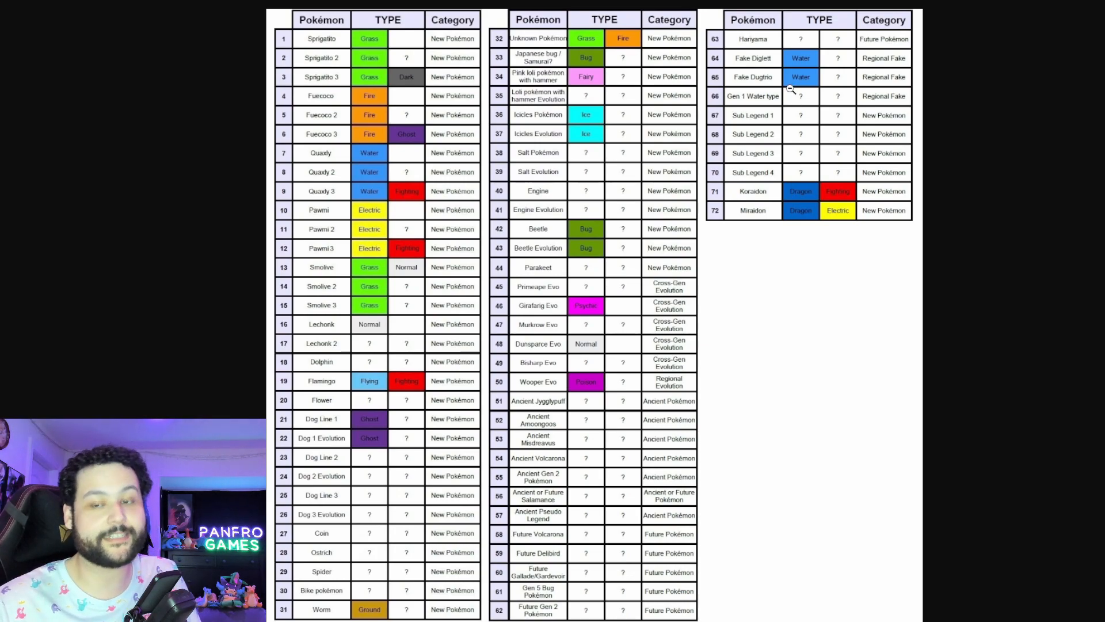
mouse_move(787, 99)
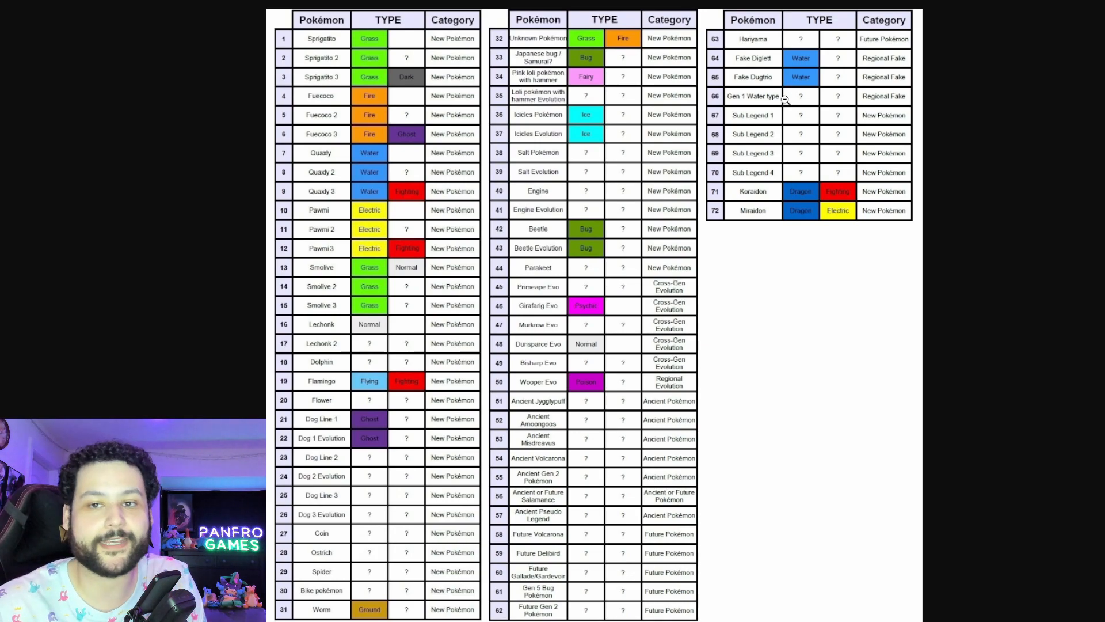